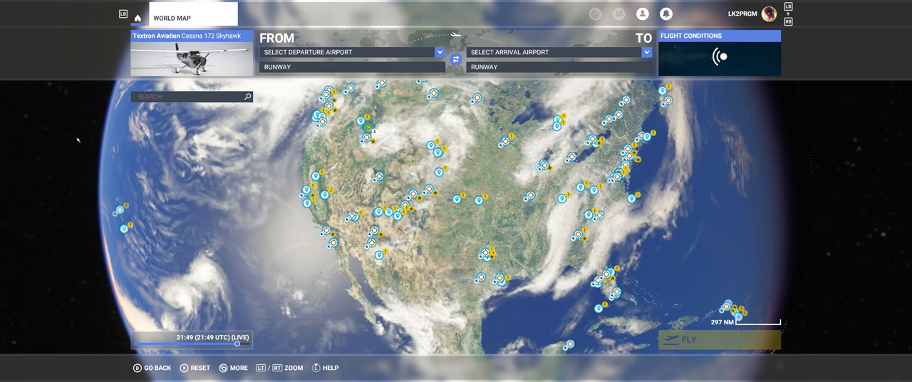
- Search the departure field for EGNX and pick East Midlands, Nottingham as departure
click(766, 14)
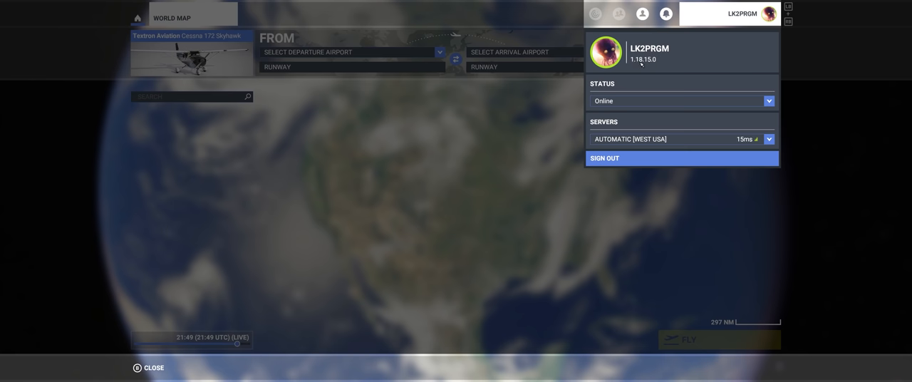
mouse_move(658, 62)
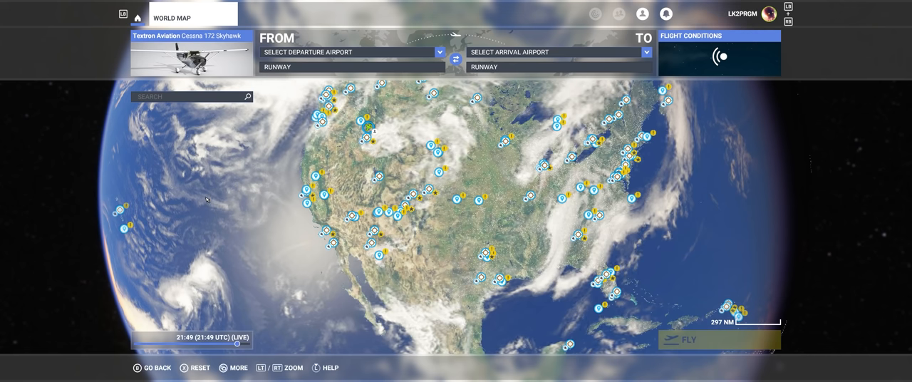
click(349, 51)
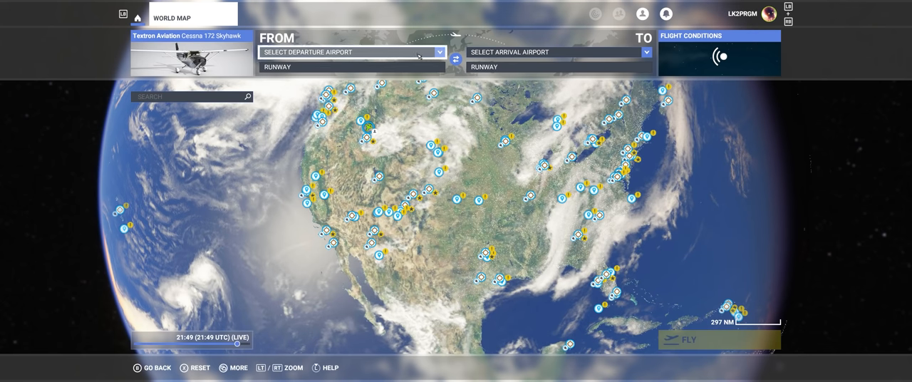
click(351, 52)
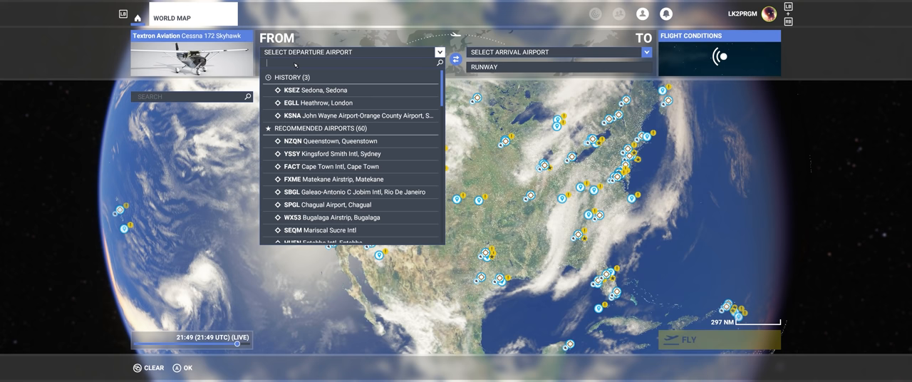
text(eg)
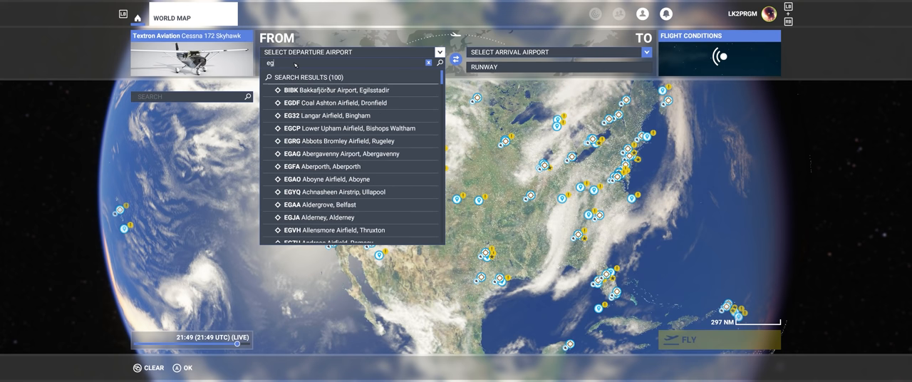
text(ri)
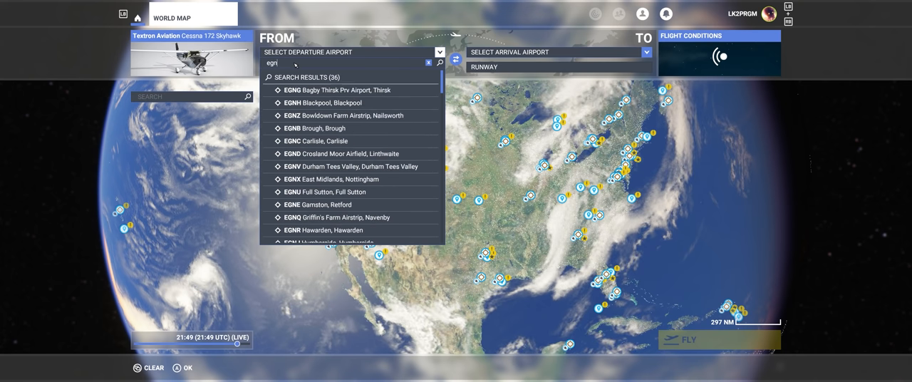
text(nx)
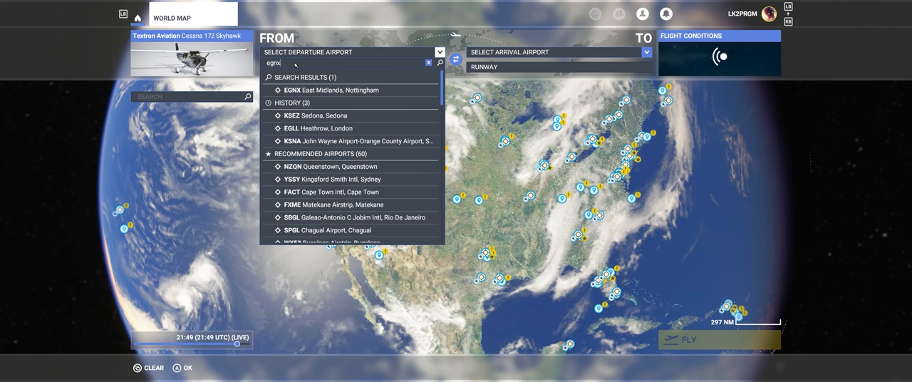
click(427, 63)
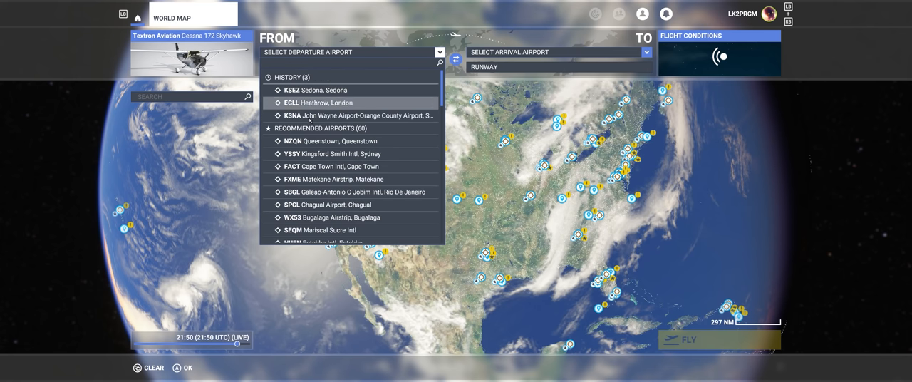
text(egri)
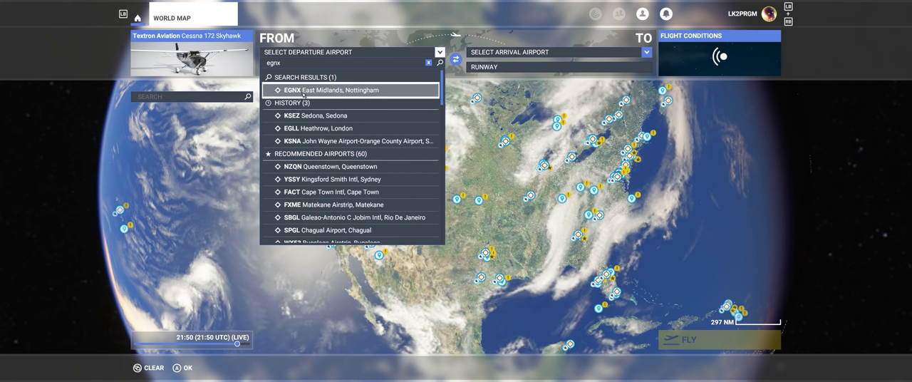
click(336, 90)
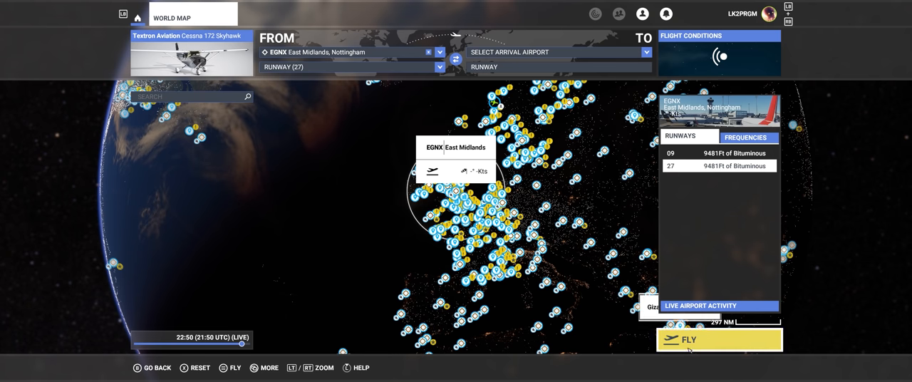
- Load the East Midlands flight and enter the Cessna cockpit on the runway
click(718, 339)
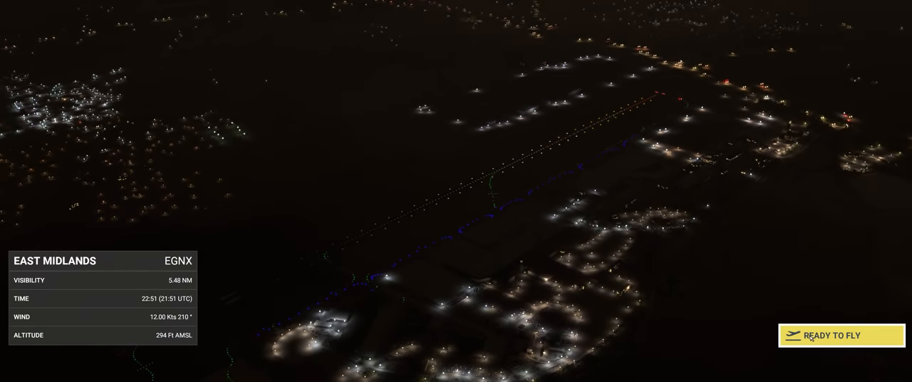
click(832, 335)
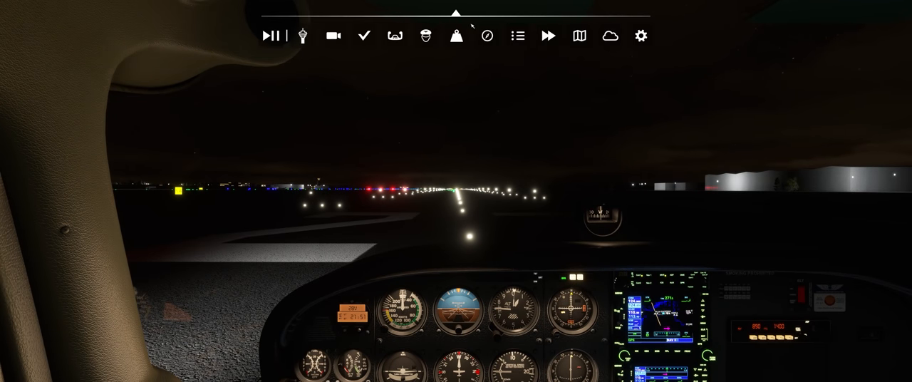
- Turn off Live time in the Weather panel so the runway scene switches to daylight
click(609, 36)
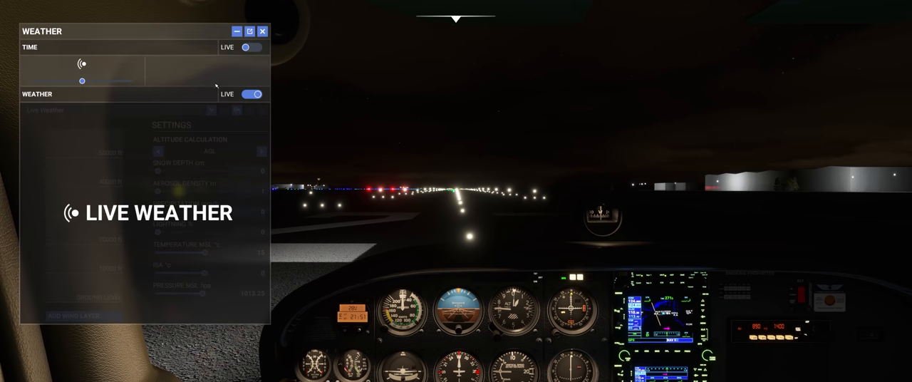
click(245, 47)
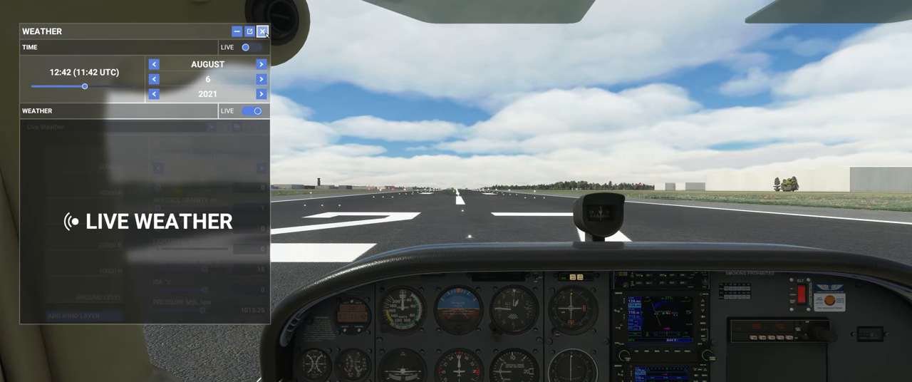
click(262, 32)
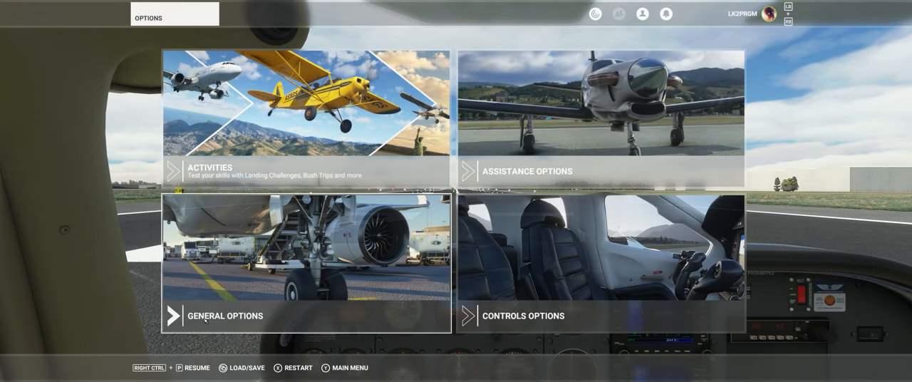
- Set Global Rendering Quality to Low End in General Options and return to the pause menu
click(226, 316)
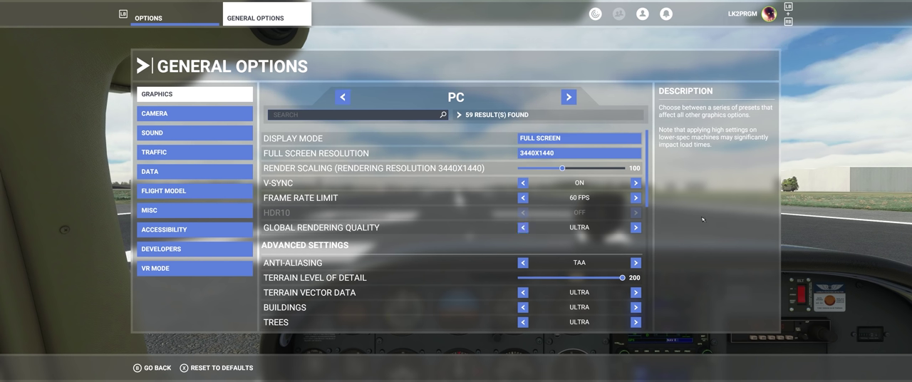
mouse_move(857, 180)
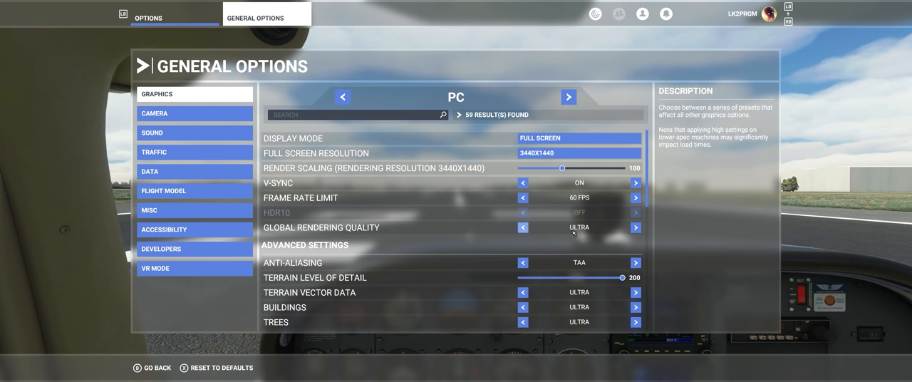
click(521, 227)
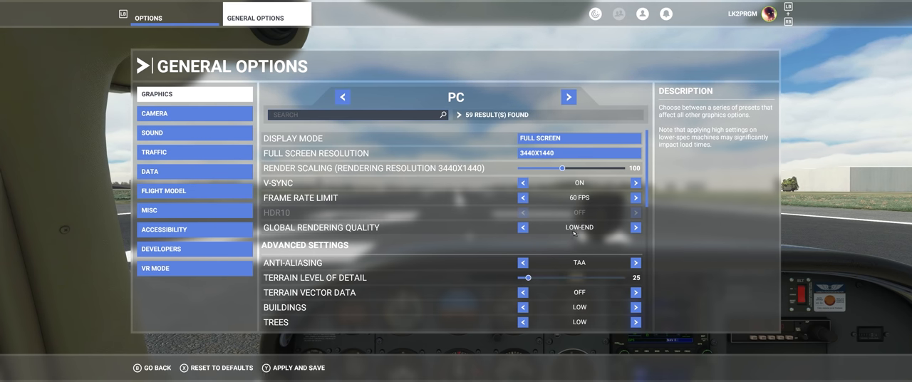
click(294, 368)
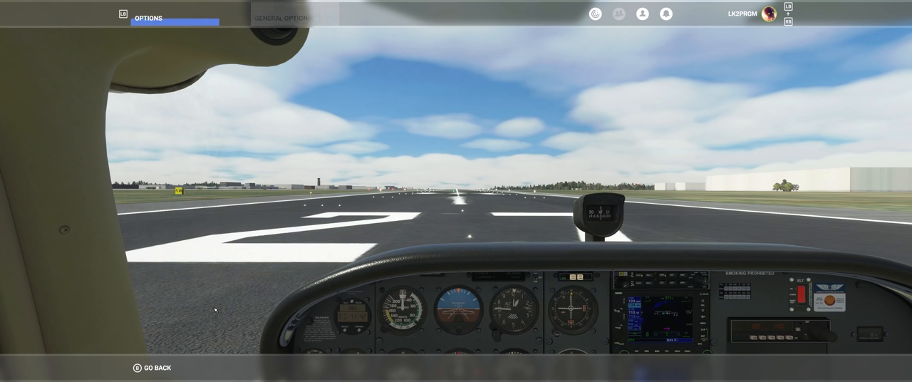
- Raise Global Rendering Quality back up to Ultra in General Options
click(266, 14)
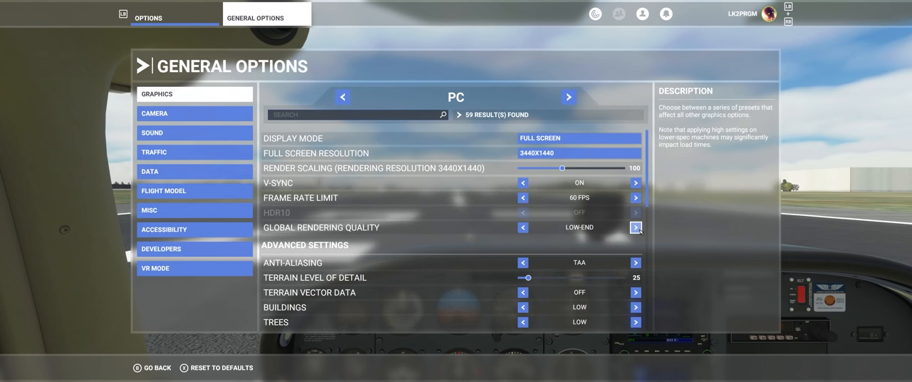
click(635, 228)
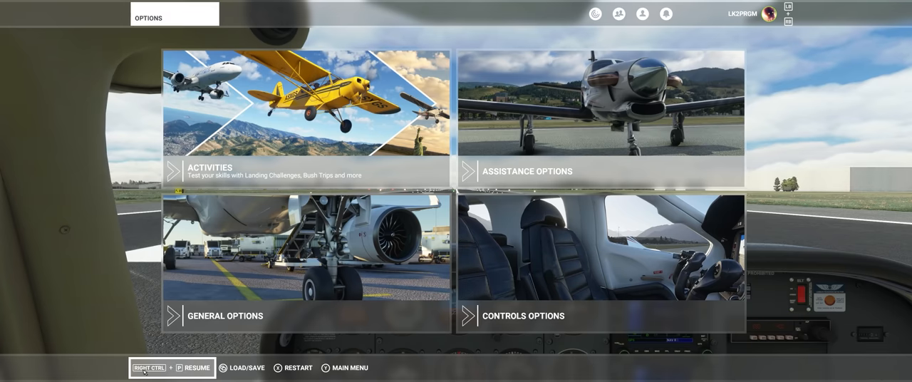
click(173, 368)
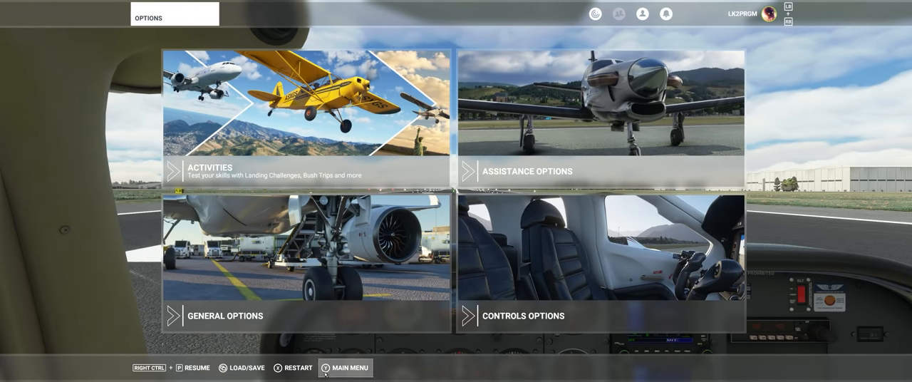
click(225, 316)
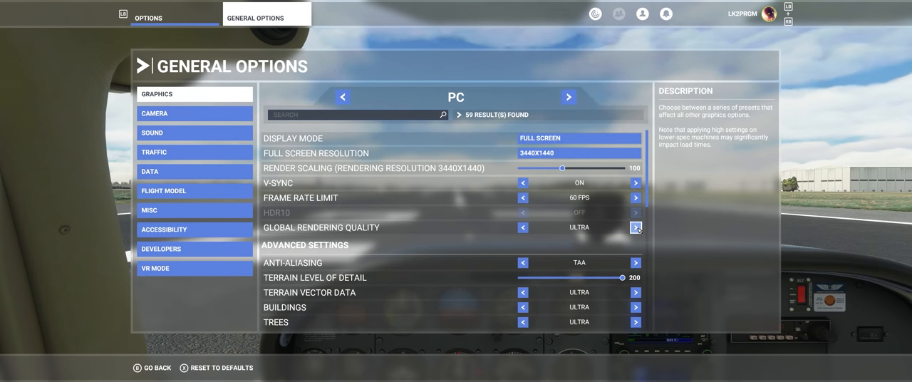
mouse_move(522, 228)
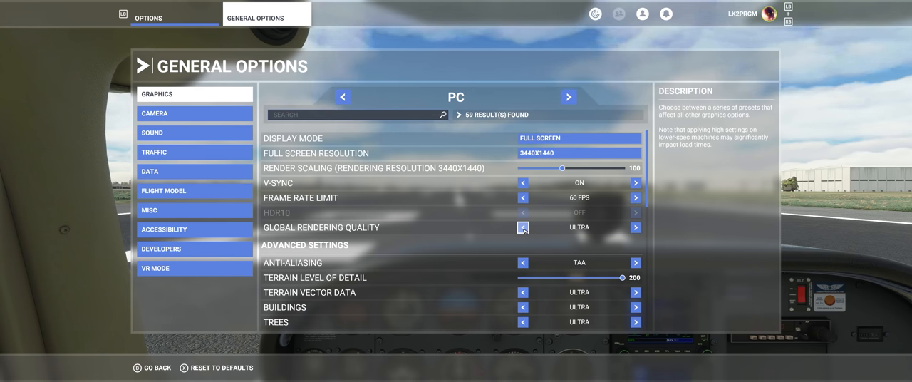
- Toggle Global Rendering Quality down to Low End and back up to Ultra
click(522, 228)
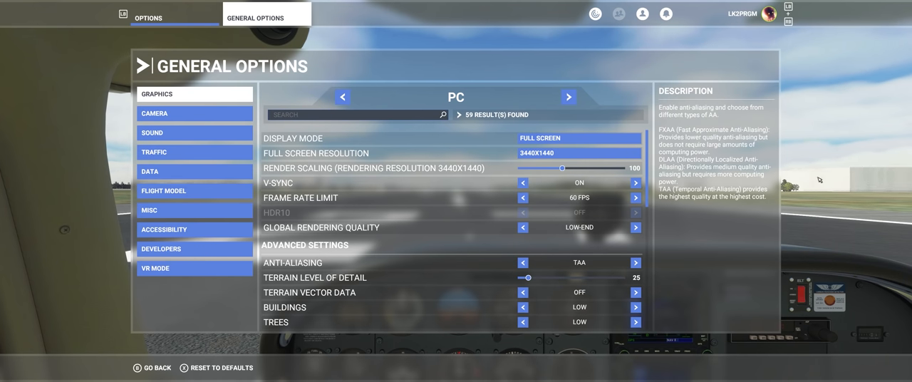
mouse_move(846, 185)
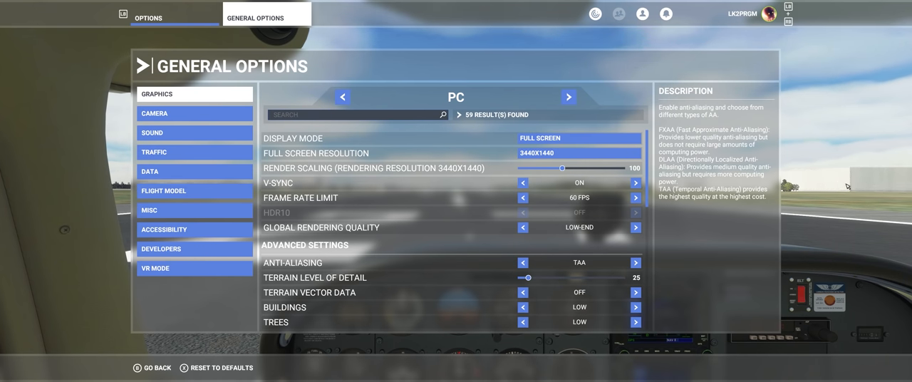
click(636, 228)
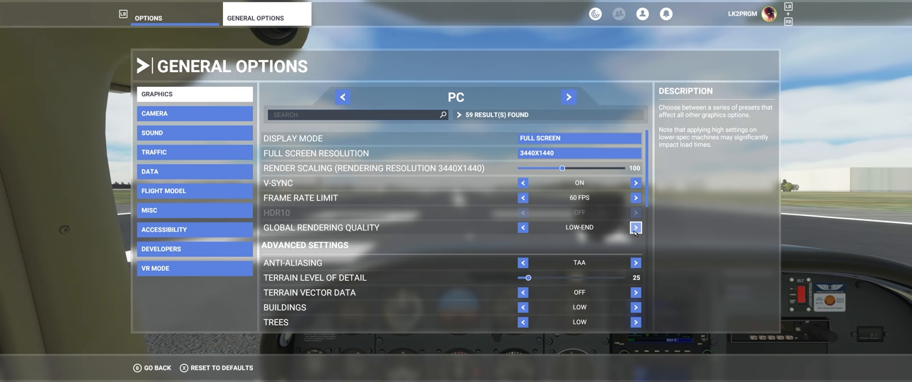
click(635, 228)
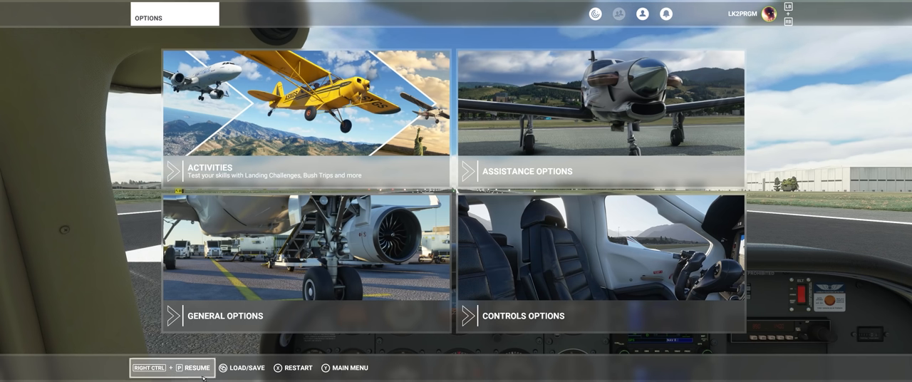
- Leave the flight and return to the main menu
click(171, 368)
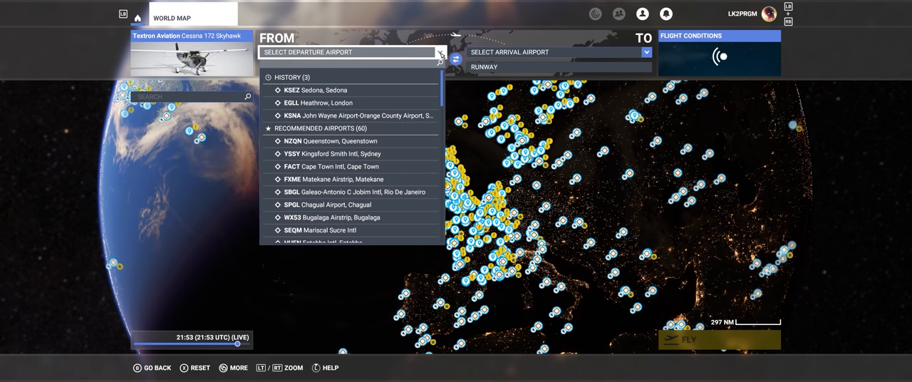
- Set EGNX East Midlands as departure again and load the flight
click(351, 51)
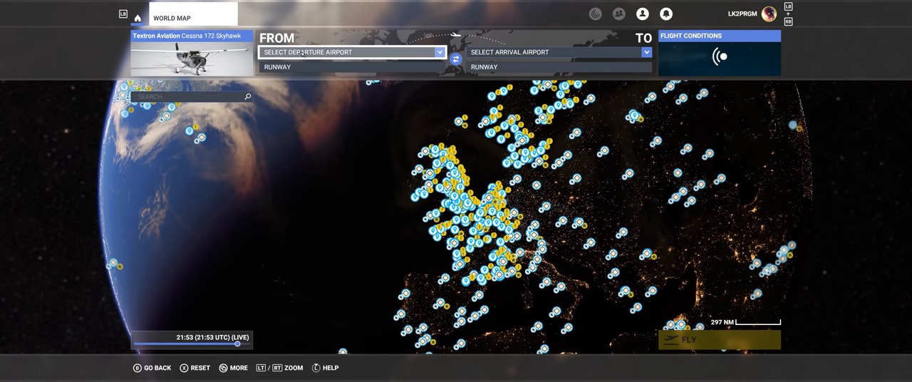
click(349, 52)
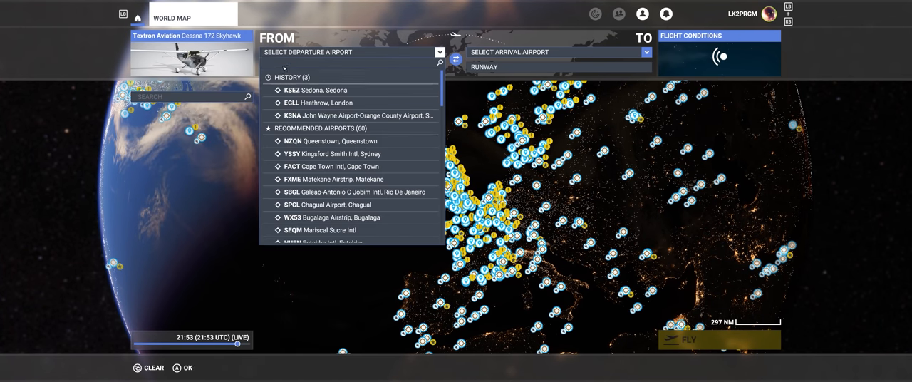
text(egnx)
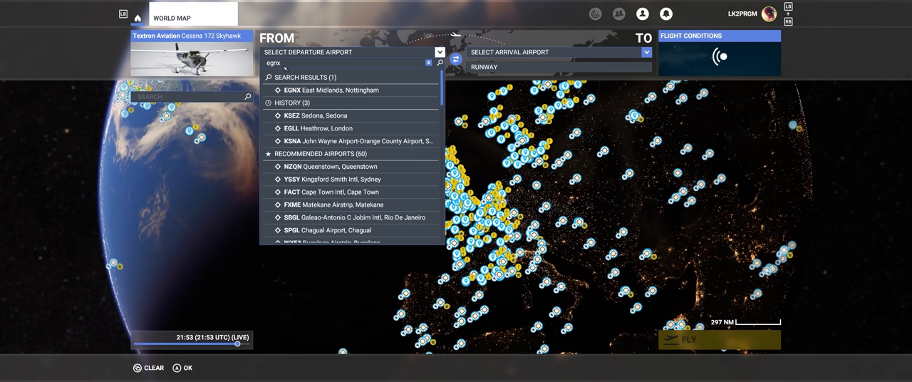
click(351, 90)
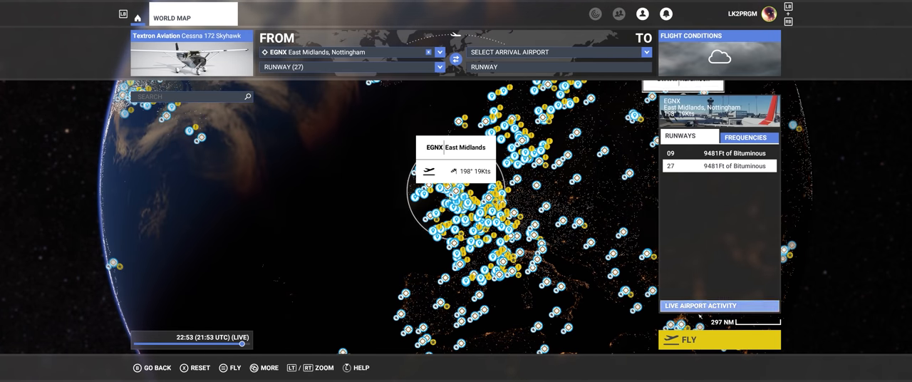
click(720, 339)
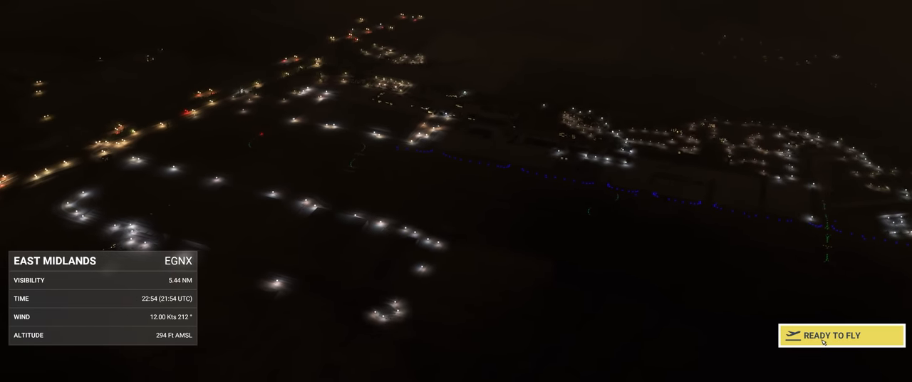
- Enter the cockpit and check General Options shows Ultra rendering quality
click(832, 335)
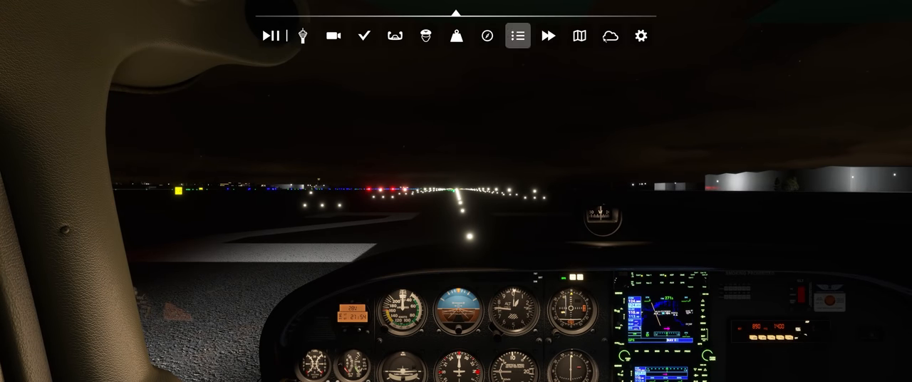
click(610, 36)
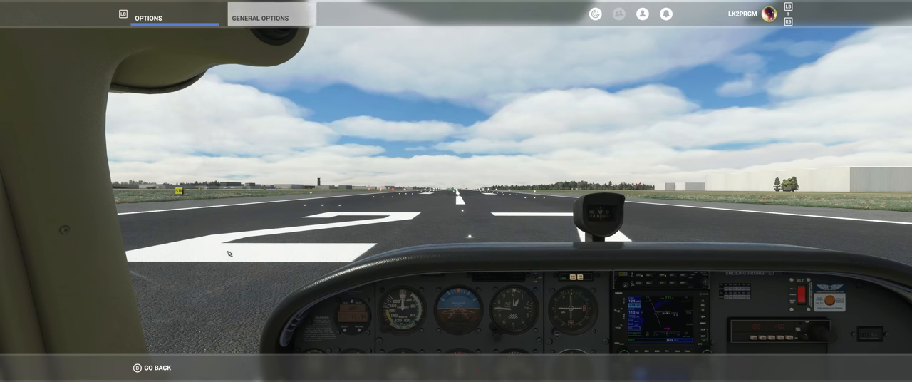
click(260, 17)
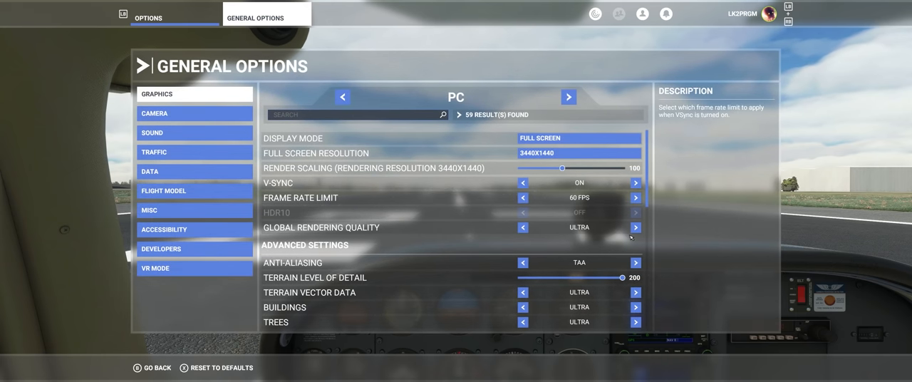